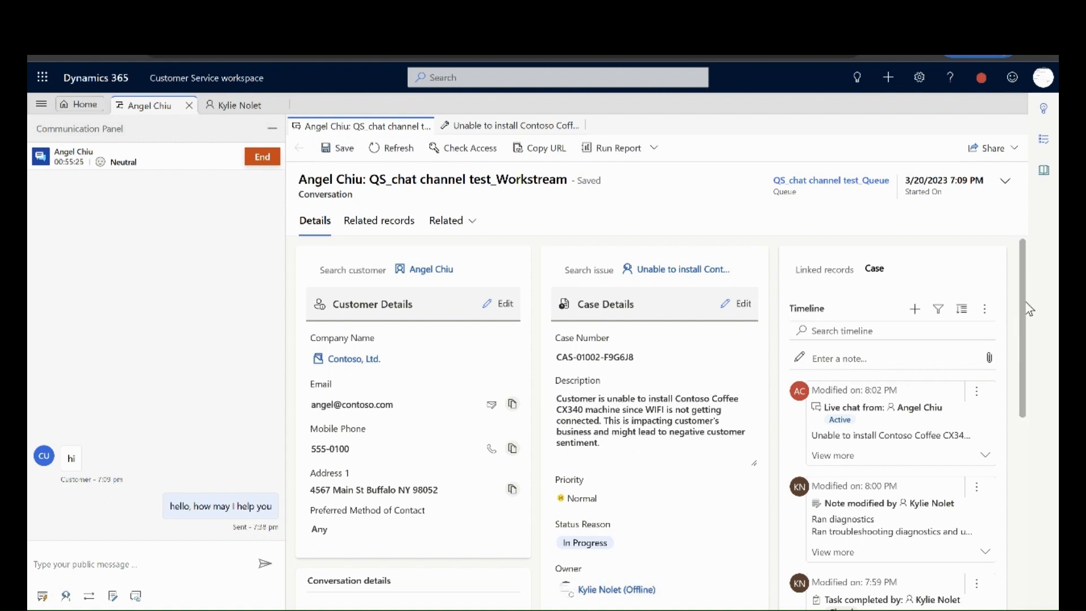
Set Priority to High, enter next action 'Send field technician to customer's premises', and save the conversation.
scroll(down, 3)
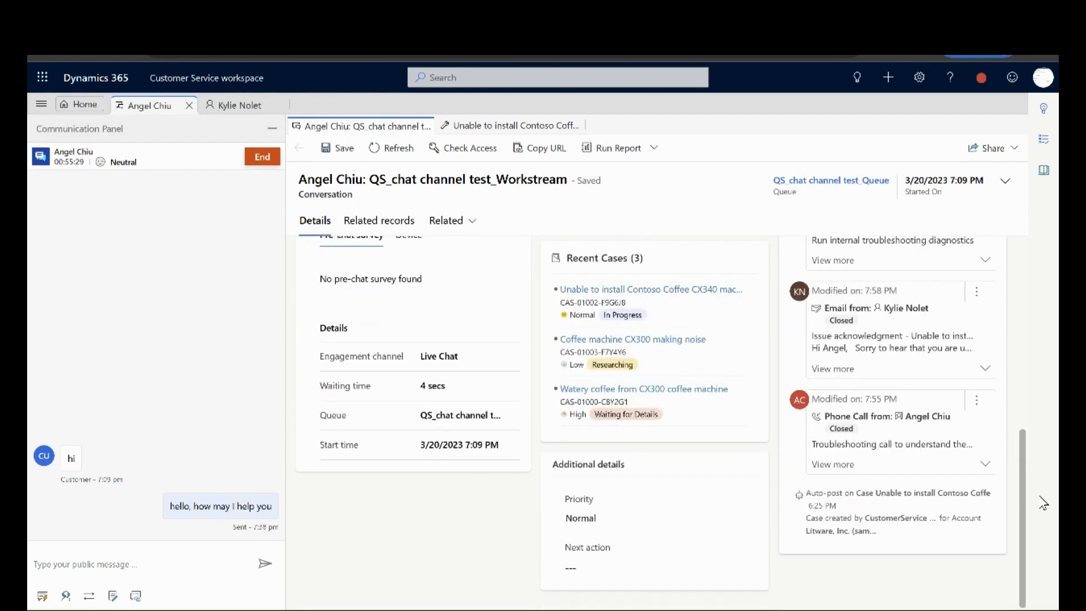
click(657, 518)
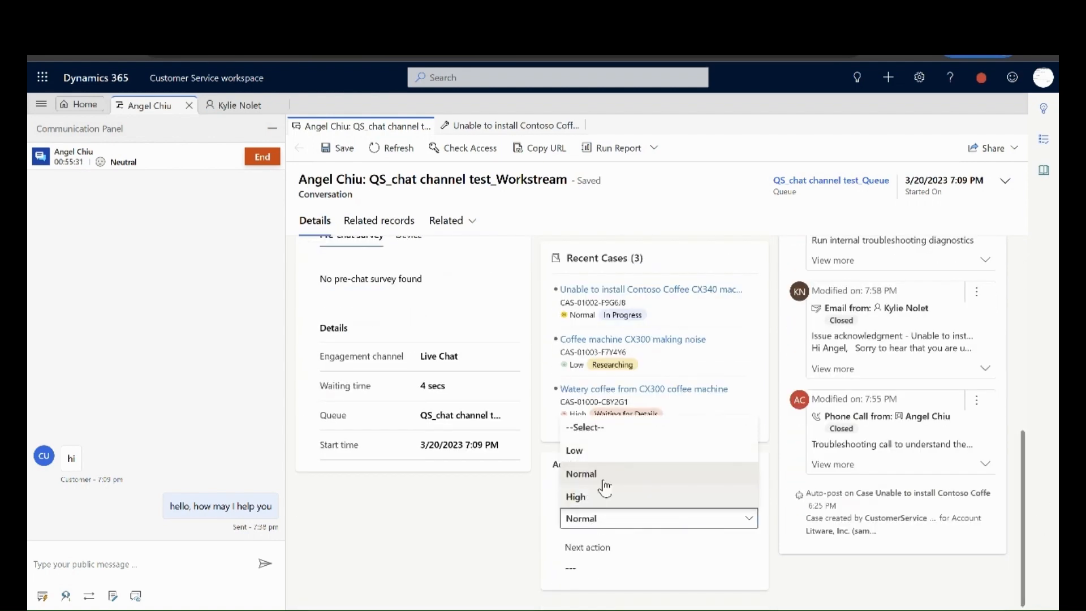
click(575, 496)
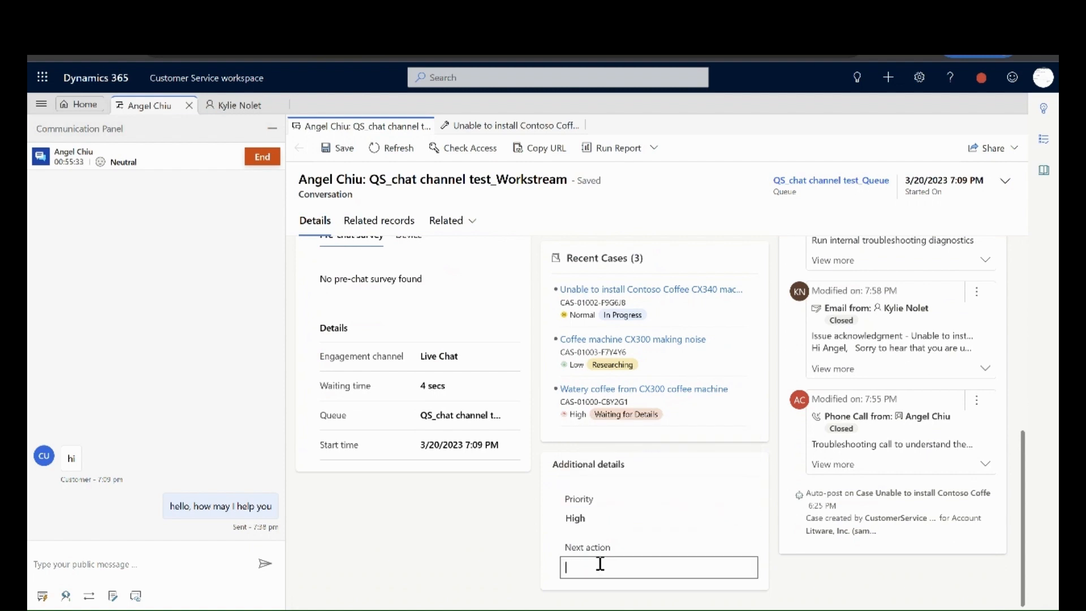
text(Send field technician to customer's premises)
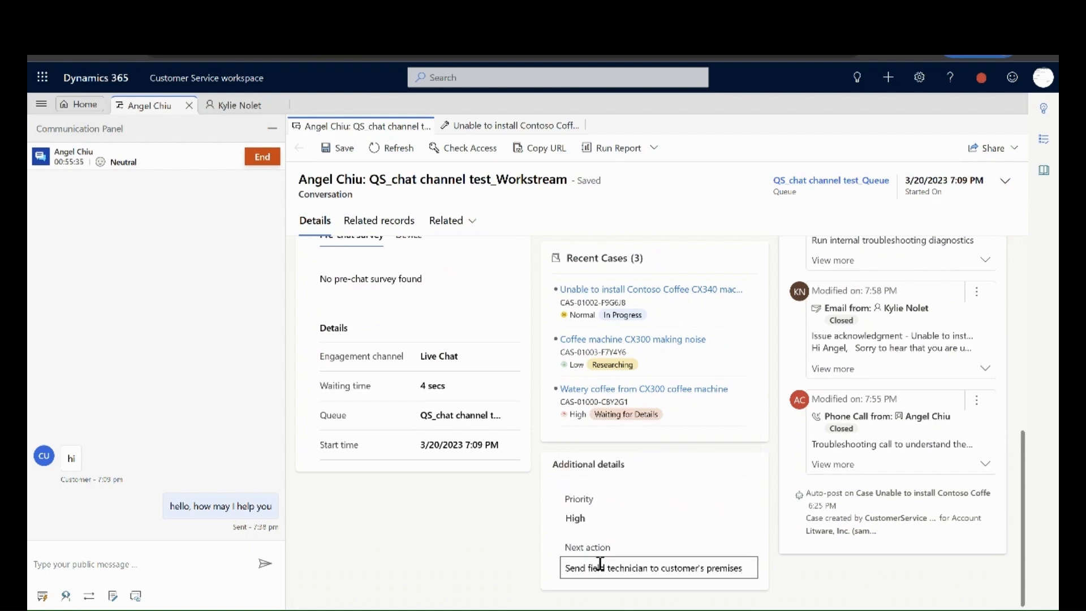
click(344, 147)
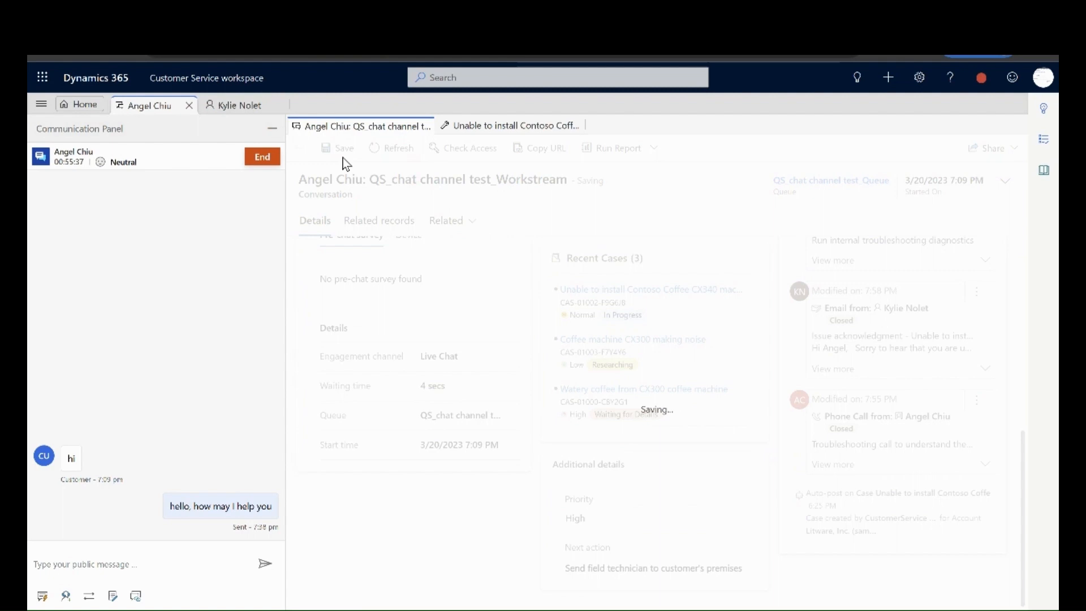
click(339, 147)
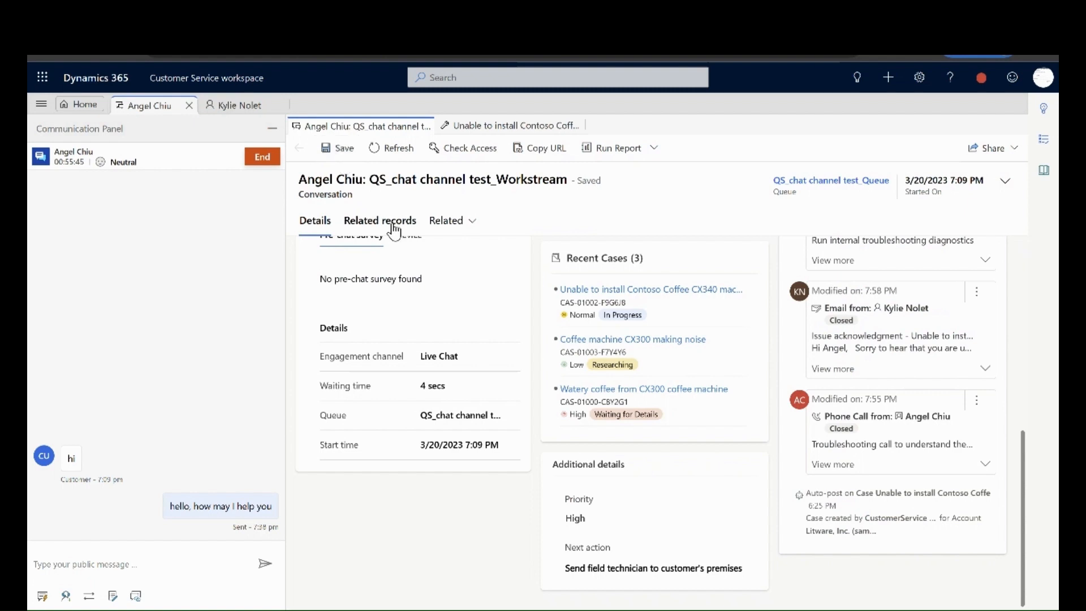
click(380, 221)
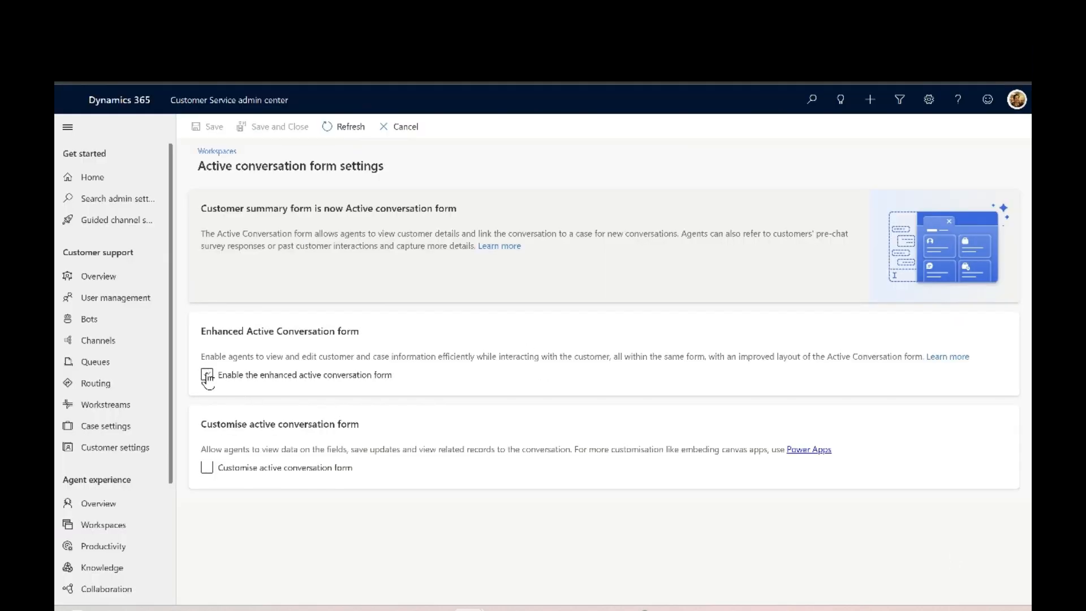
Tick 'Enable the enhanced active conversation form' in Active conversation form settings.
click(206, 375)
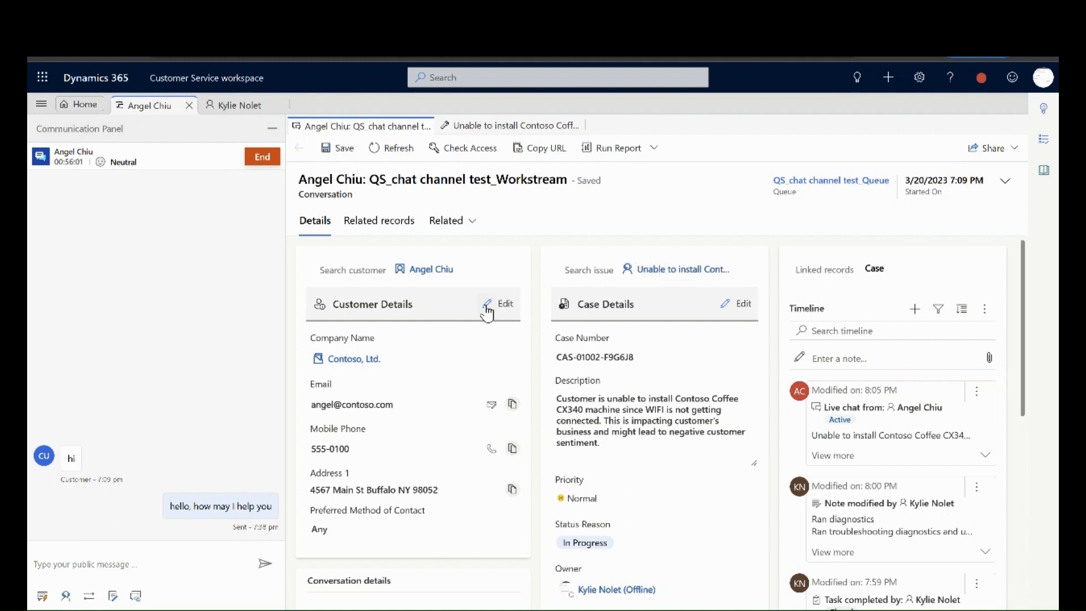
Edit Angel Chiu's Customer Details, change Mobile Phone to 555-0101, and save the card.
click(500, 304)
text(1)
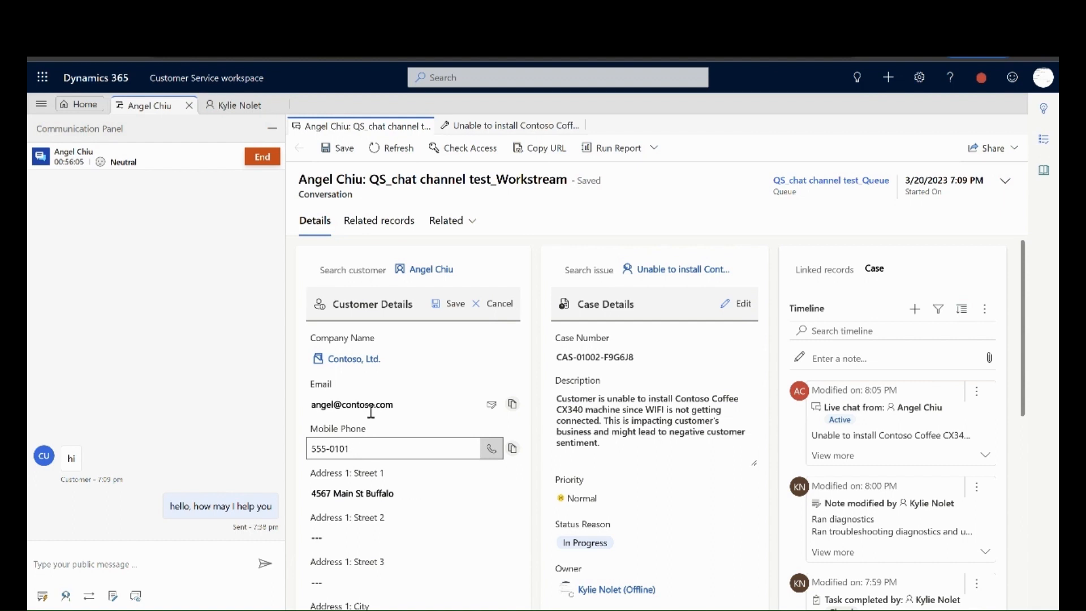
click(455, 303)
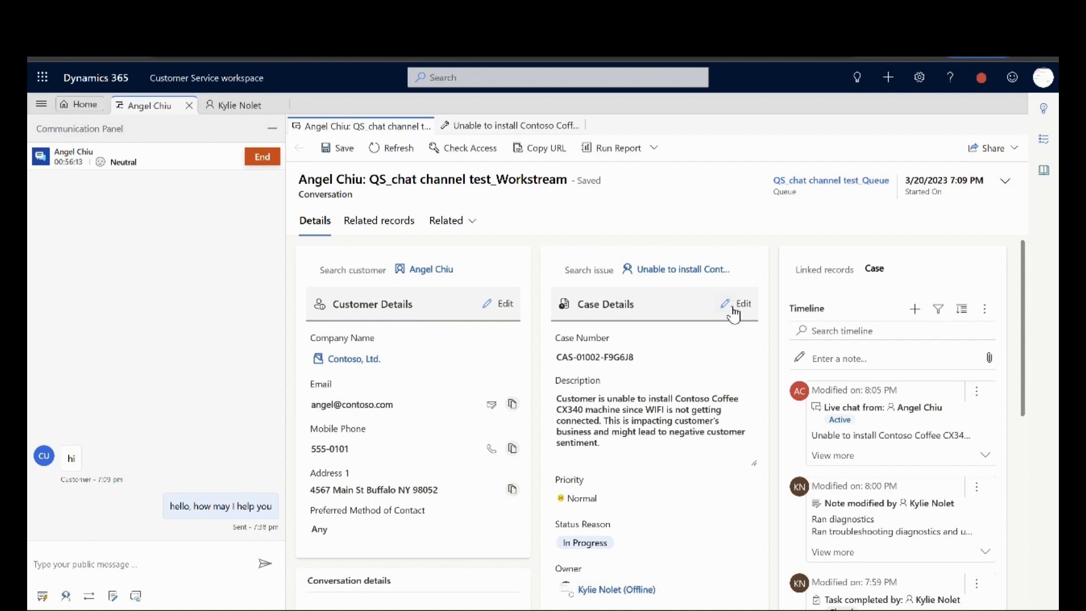
Edit Case Details, change the linked case's Priority from Normal to High, and save the card.
click(734, 304)
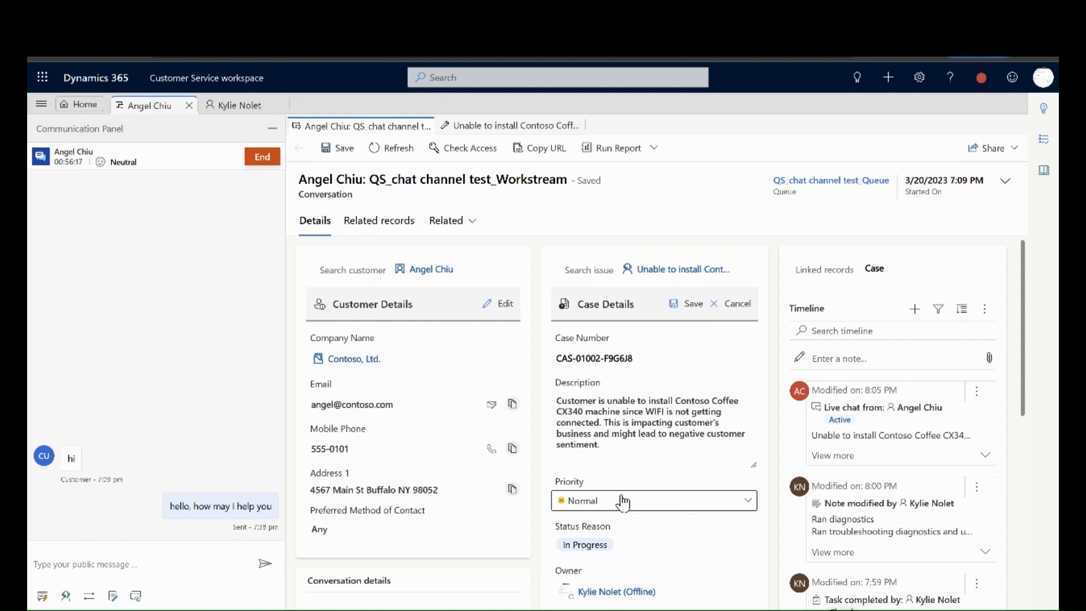
click(623, 500)
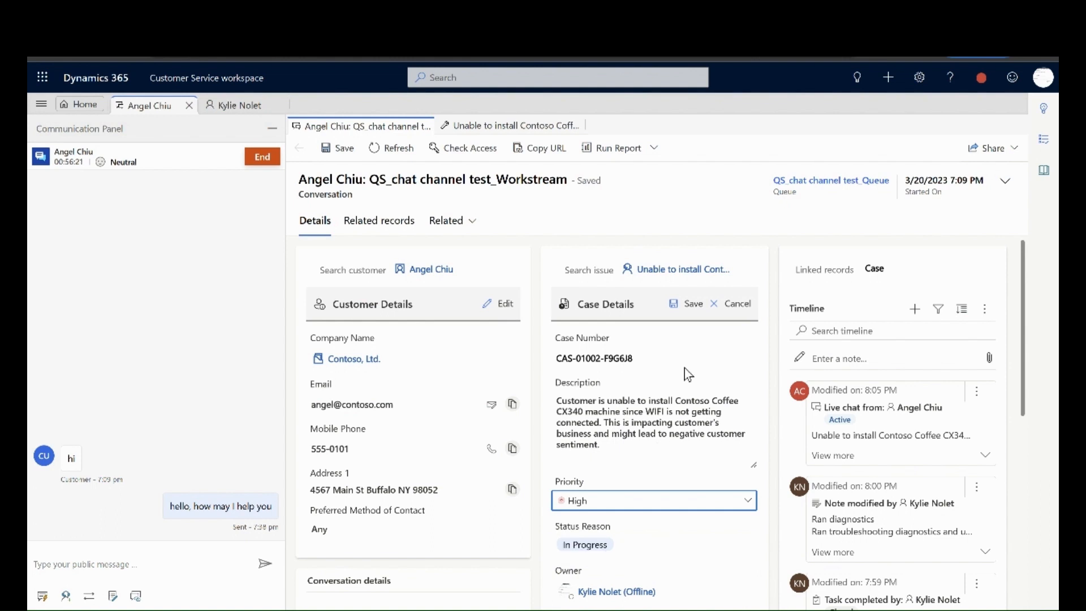
click(693, 303)
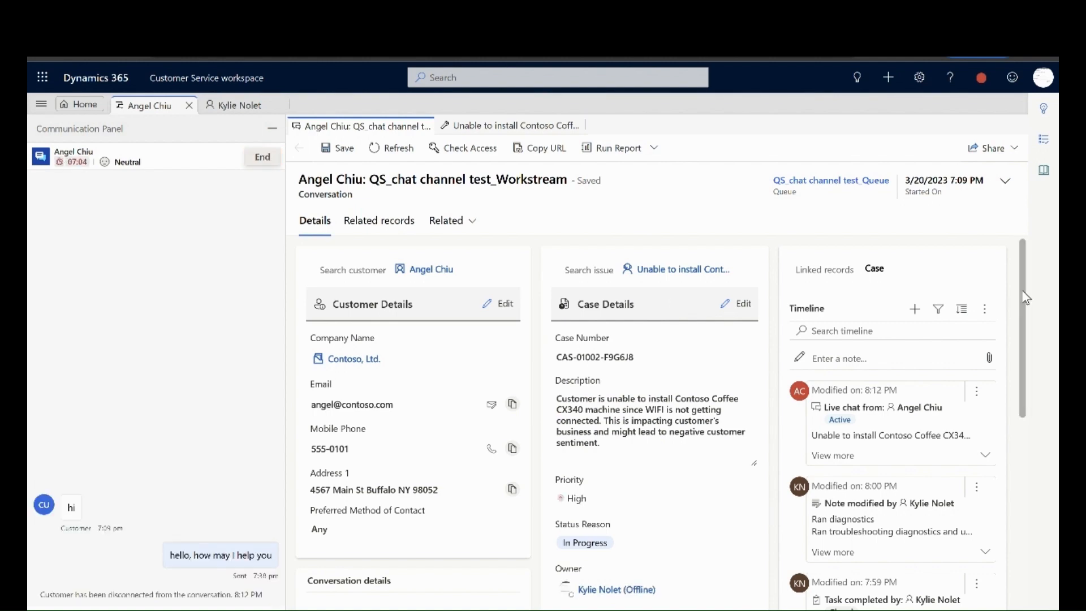
scroll(down, 3)
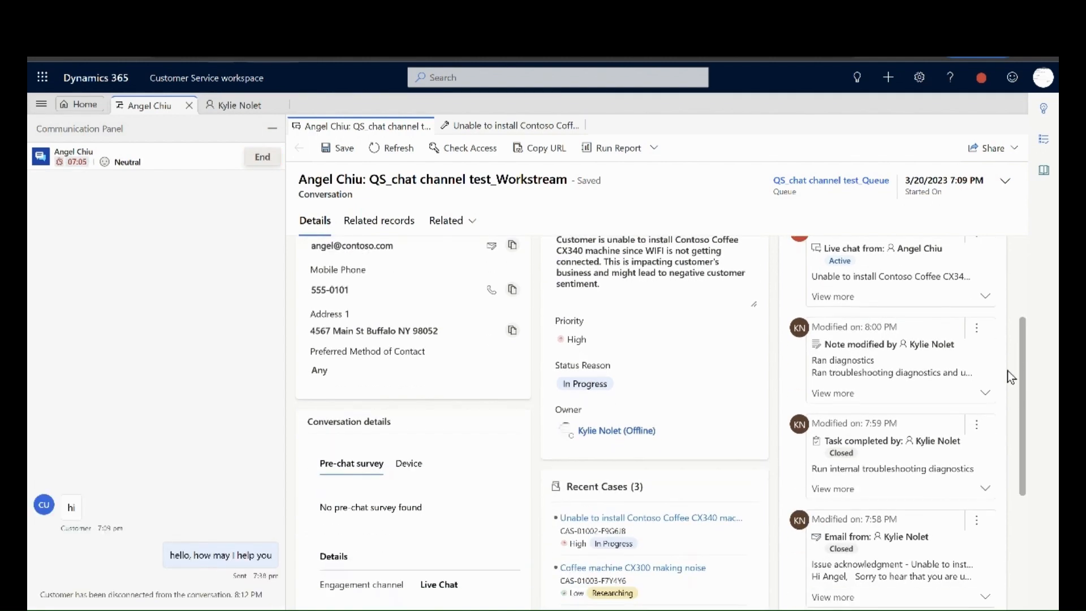
scroll(down, 3)
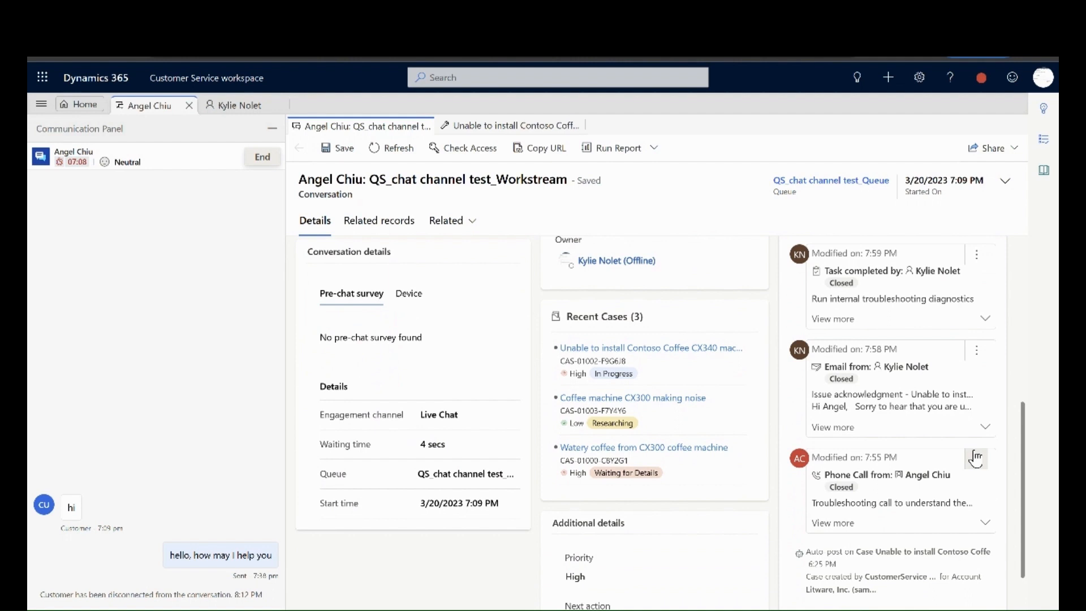
mouse_move(755, 342)
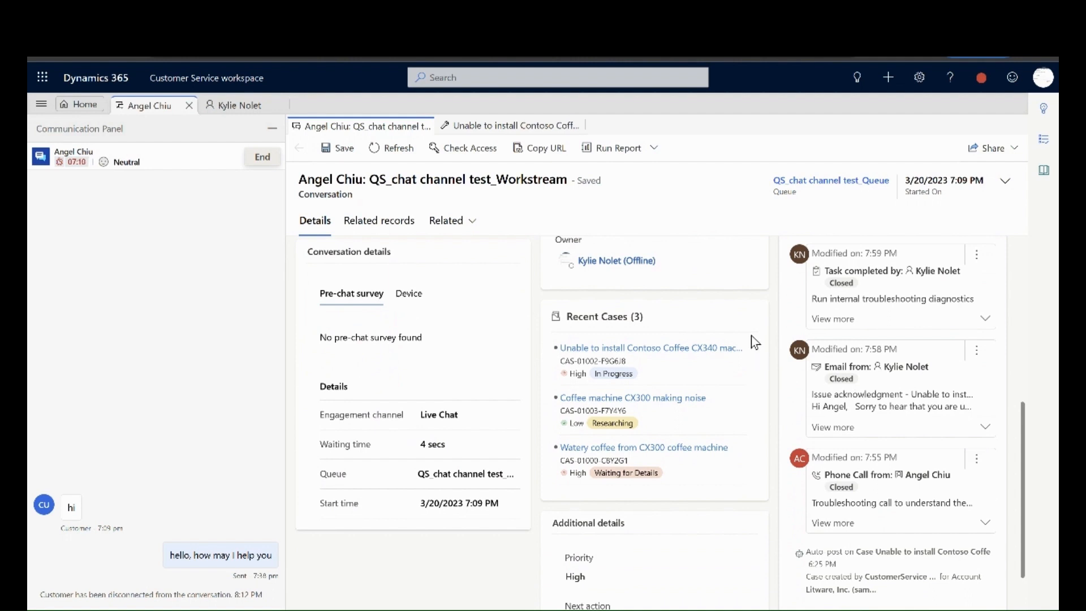
mouse_move(647, 347)
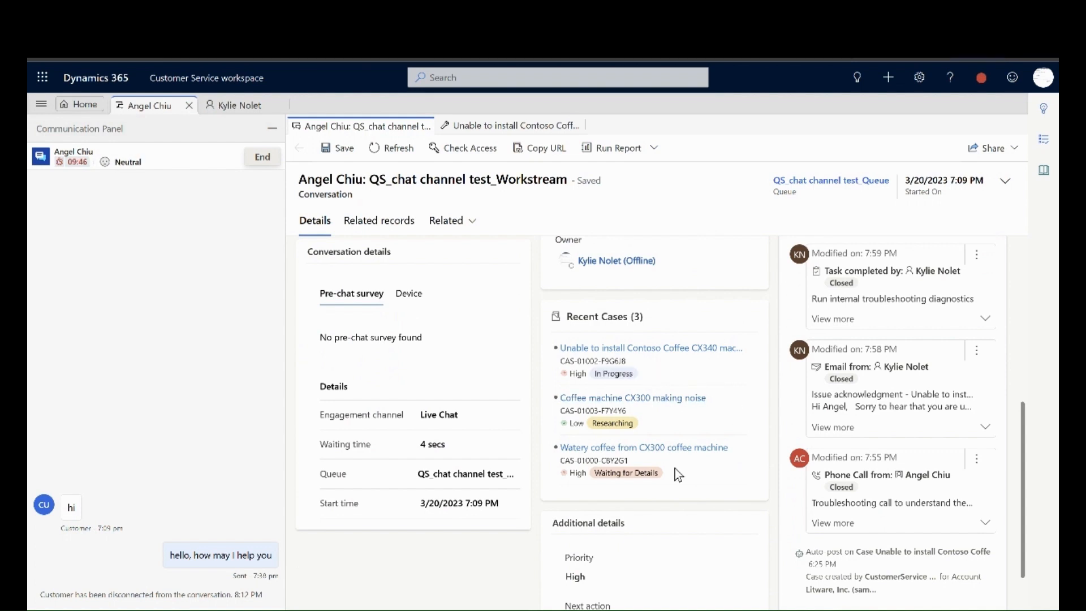
mouse_move(685, 596)
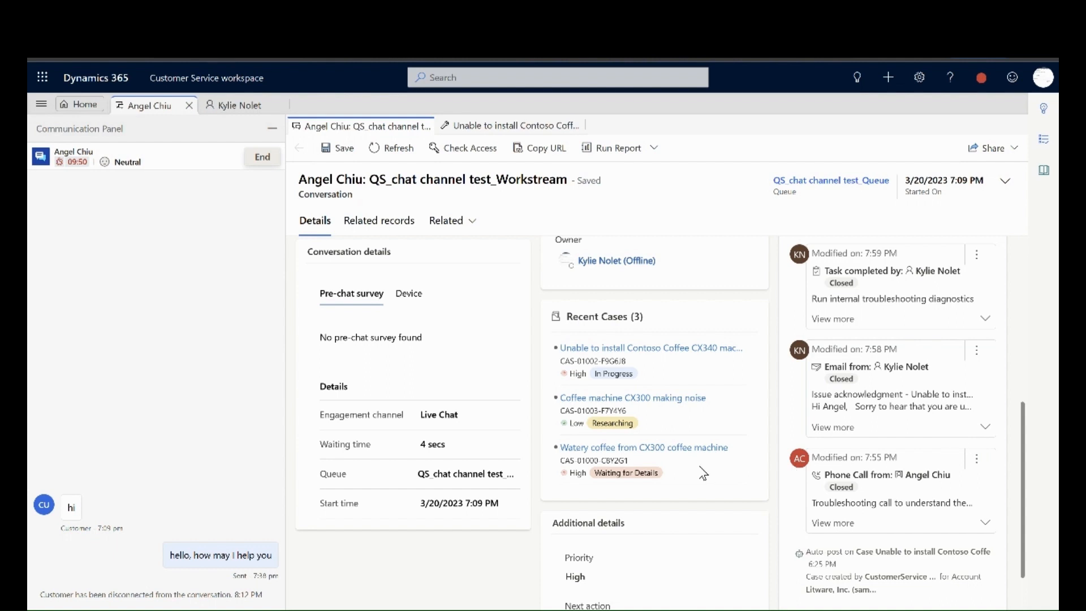
scroll(down, 3)
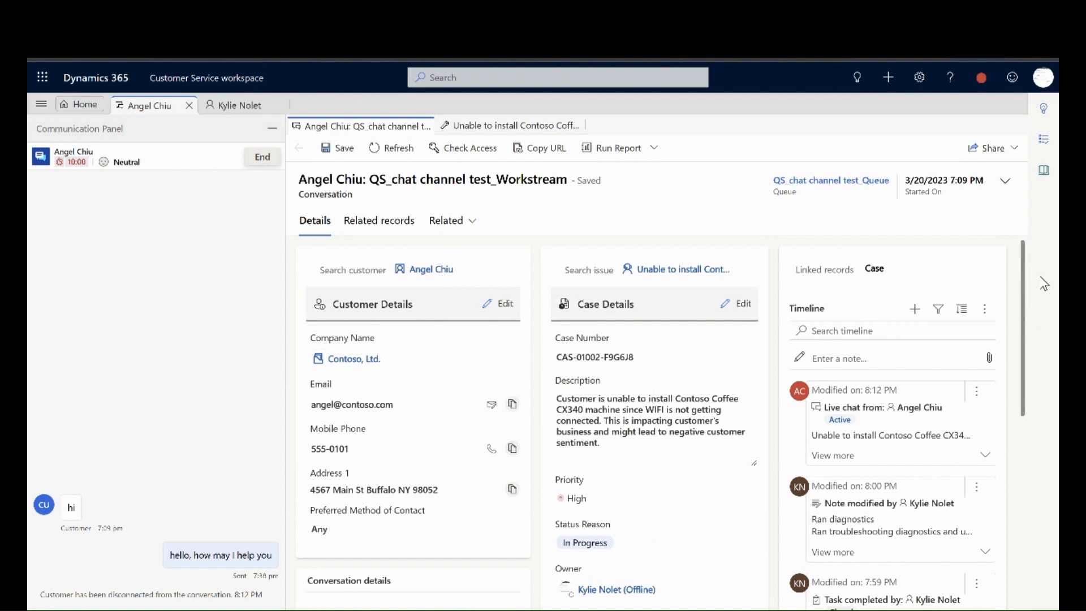
mouse_move(532, 284)
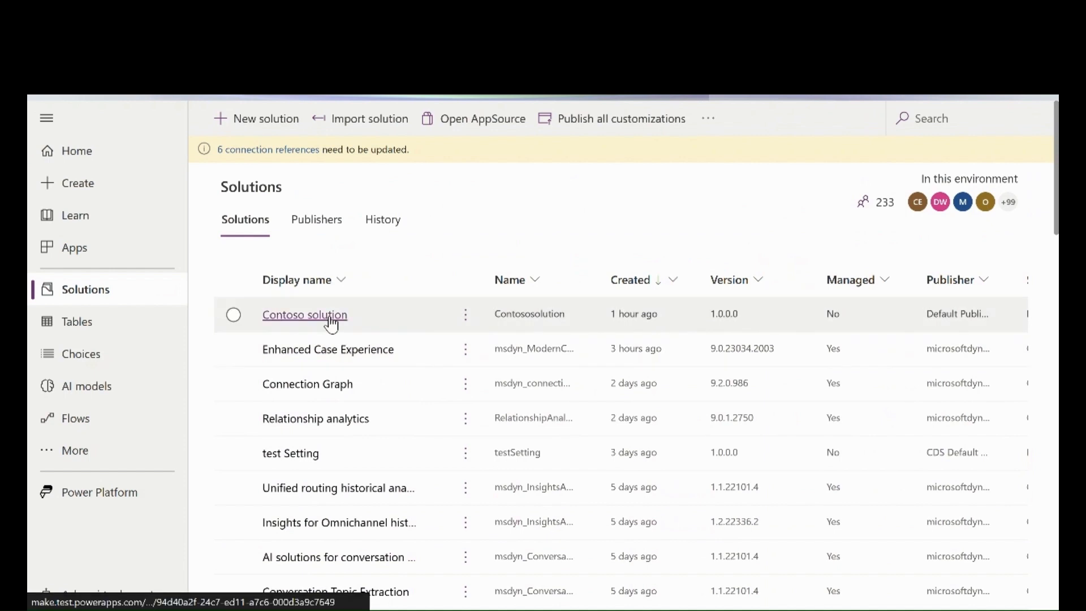
Open the Contoso solution from the Solutions page to list its settings.
click(304, 314)
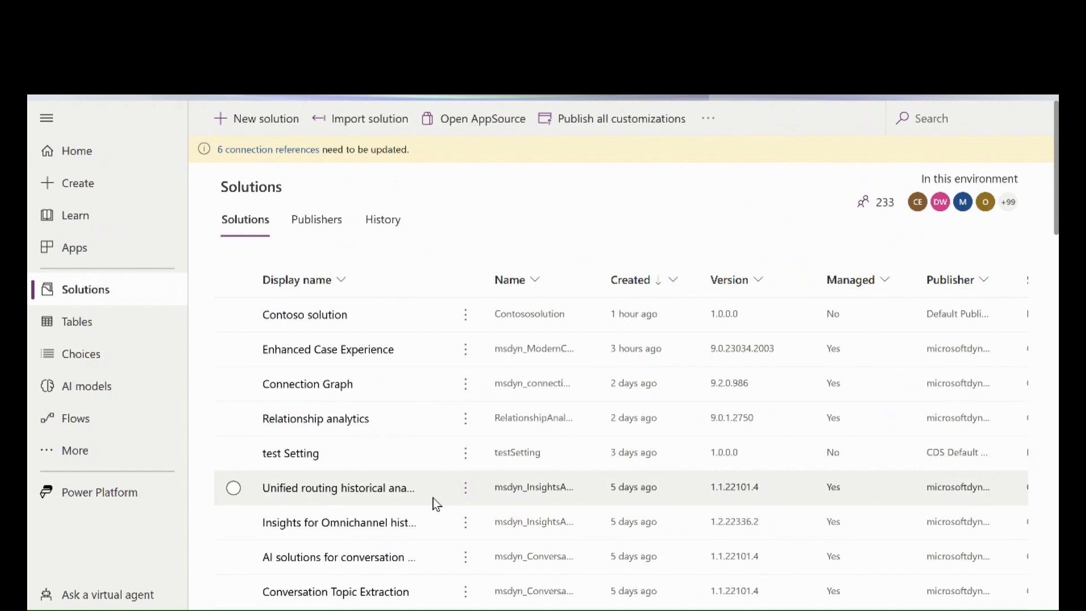
mouse_move(305, 315)
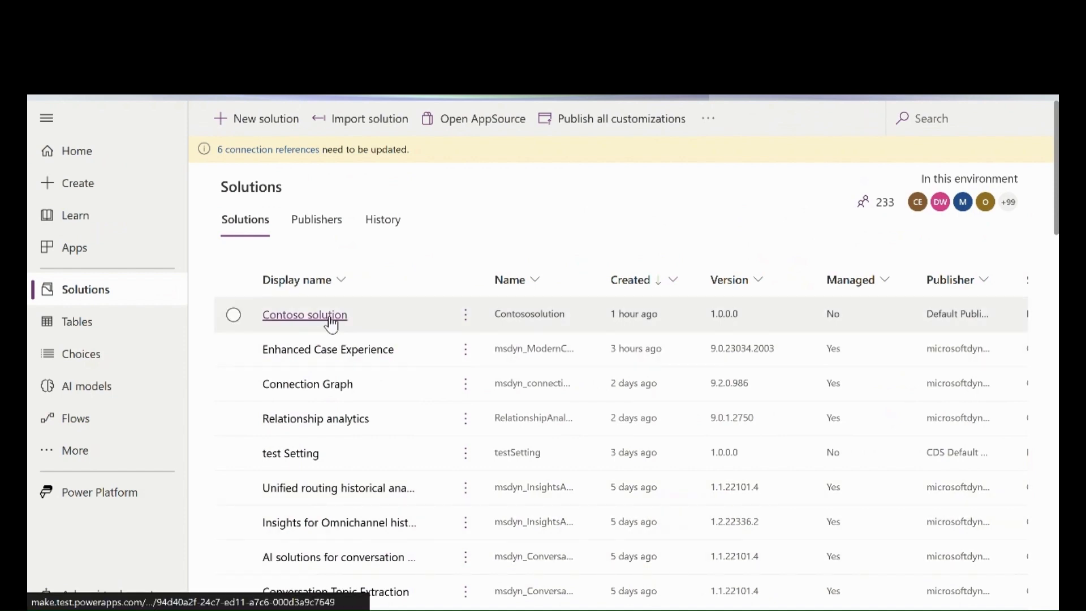
click(304, 314)
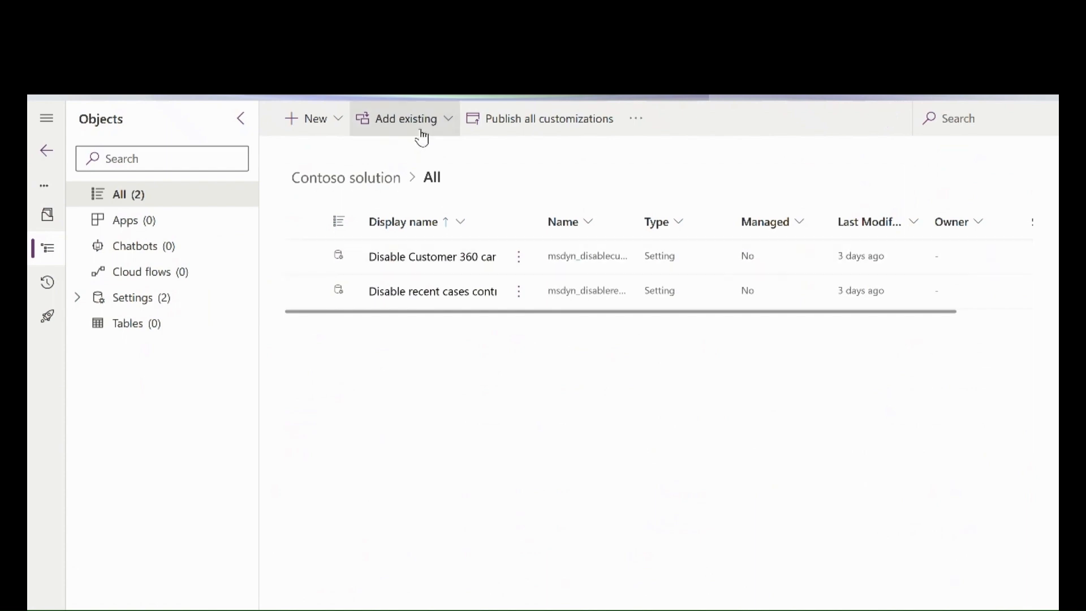
Add the existing setting 'Disable Linked Case card for Open Conversation form' to Contoso via Add existing > Setting.
click(405, 118)
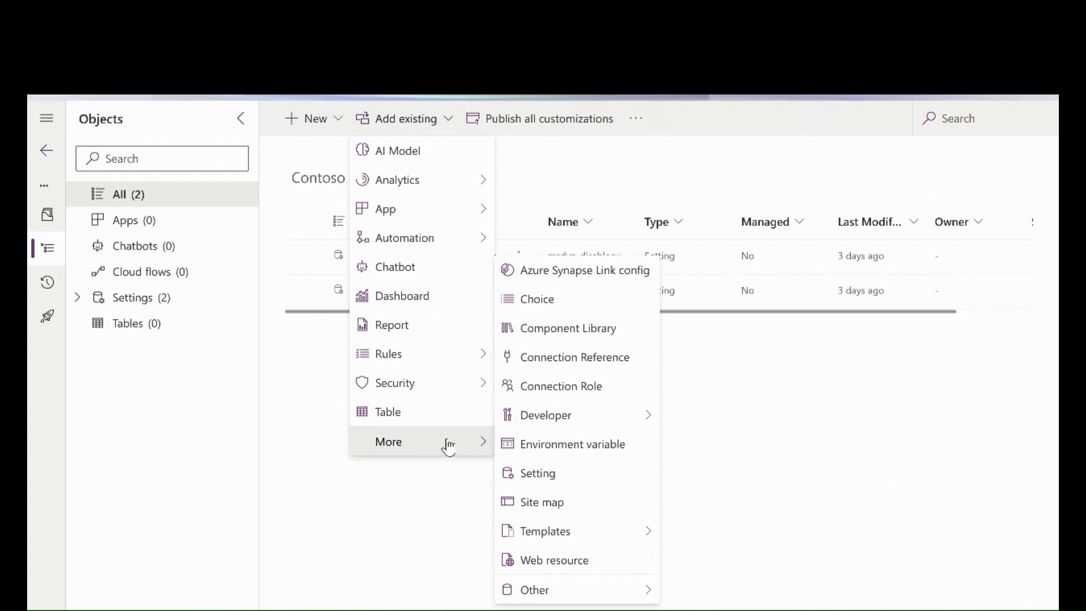
click(537, 473)
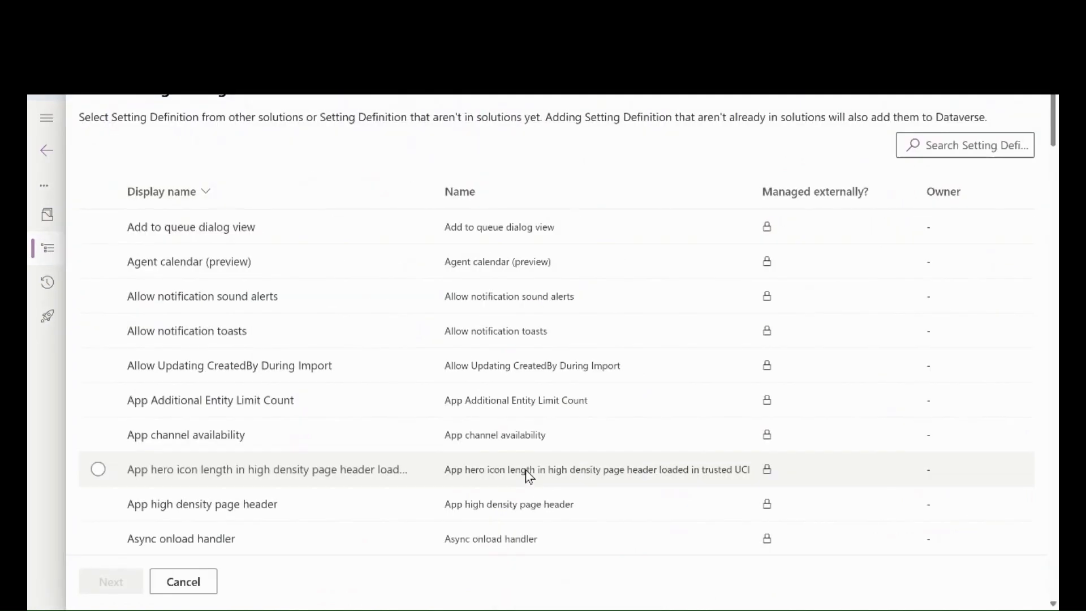
text(d)
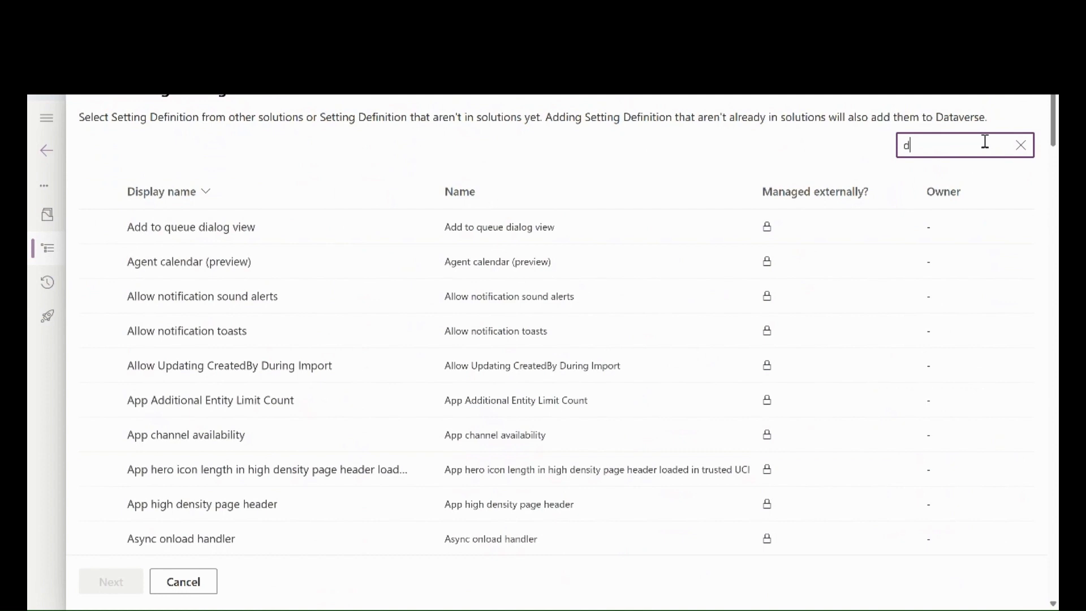
text(isab)
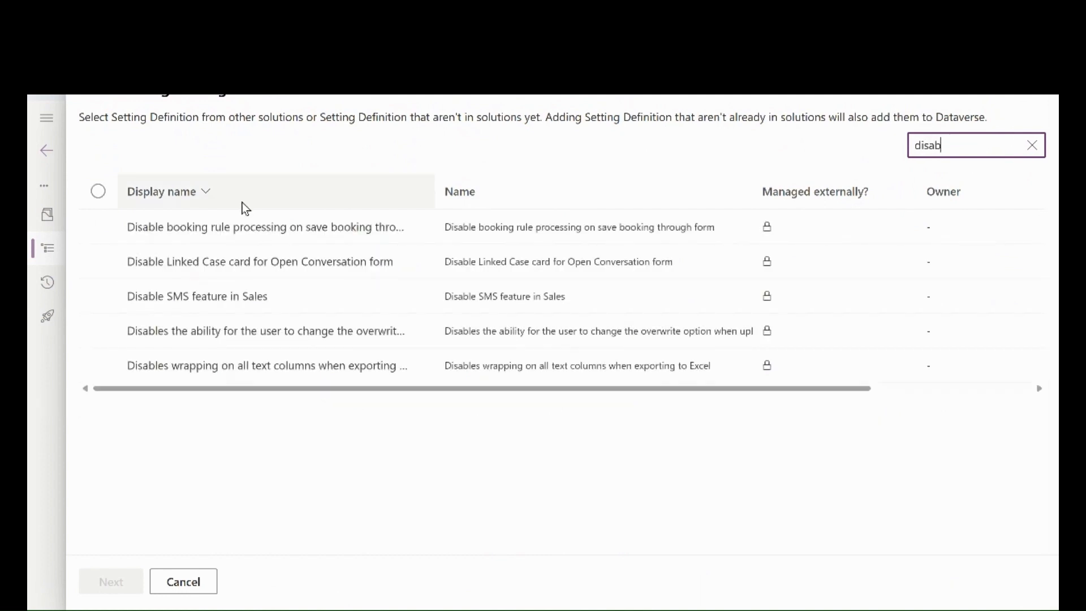
click(264, 261)
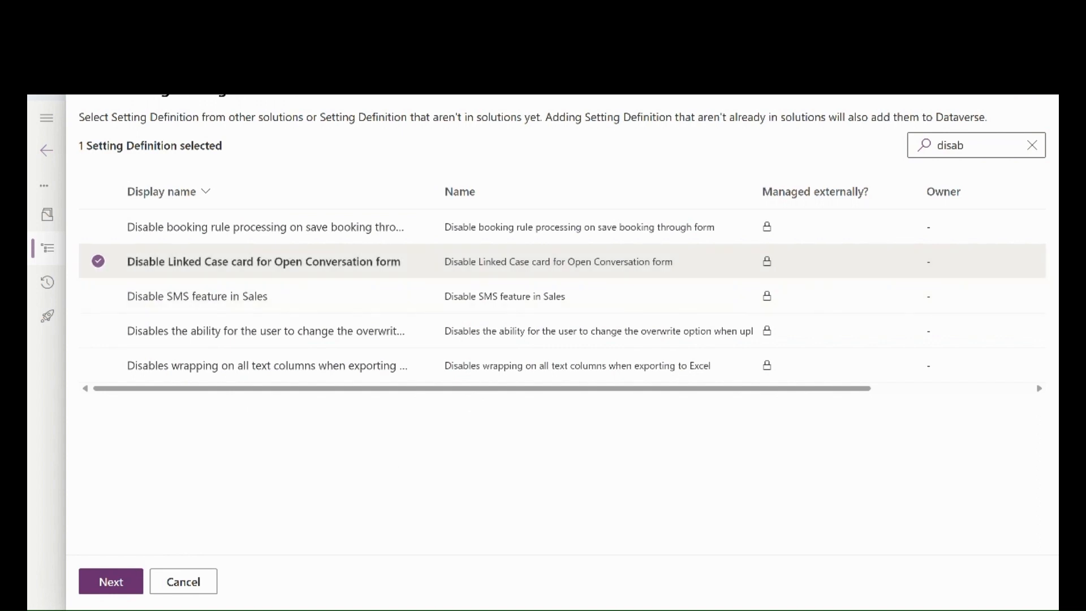
click(109, 581)
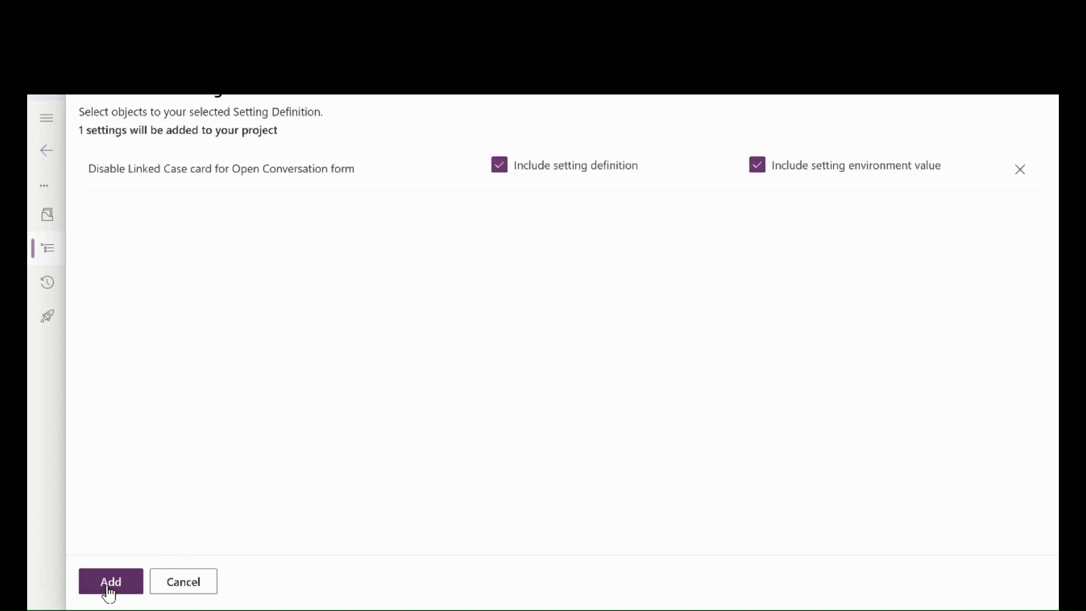
click(110, 581)
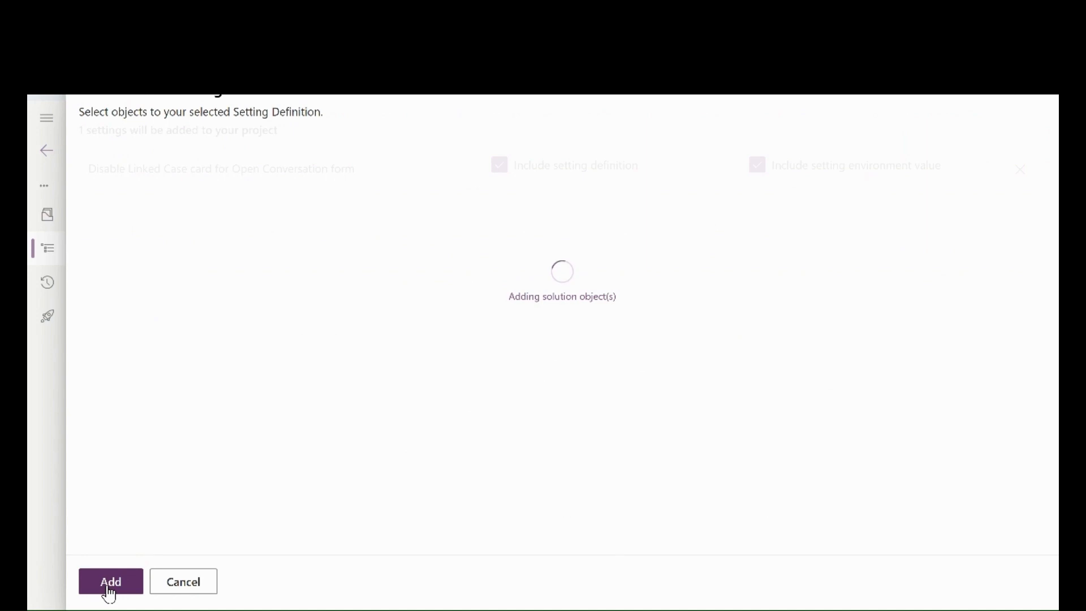
Edit the Disable Linked Case card setting and set its Setting environment value to Yes.
click(110, 581)
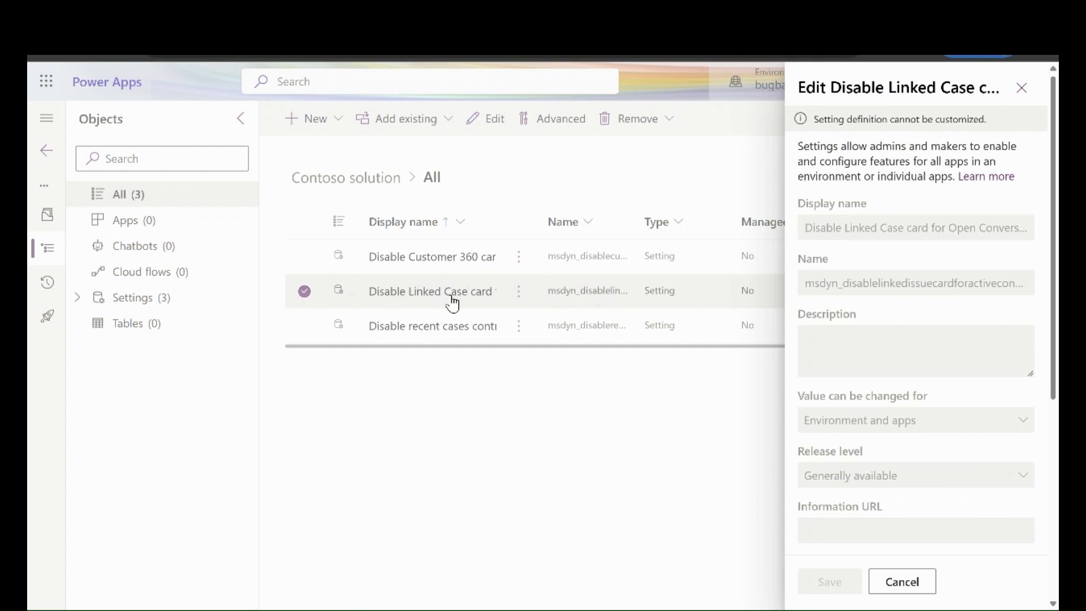
mouse_move(1053, 247)
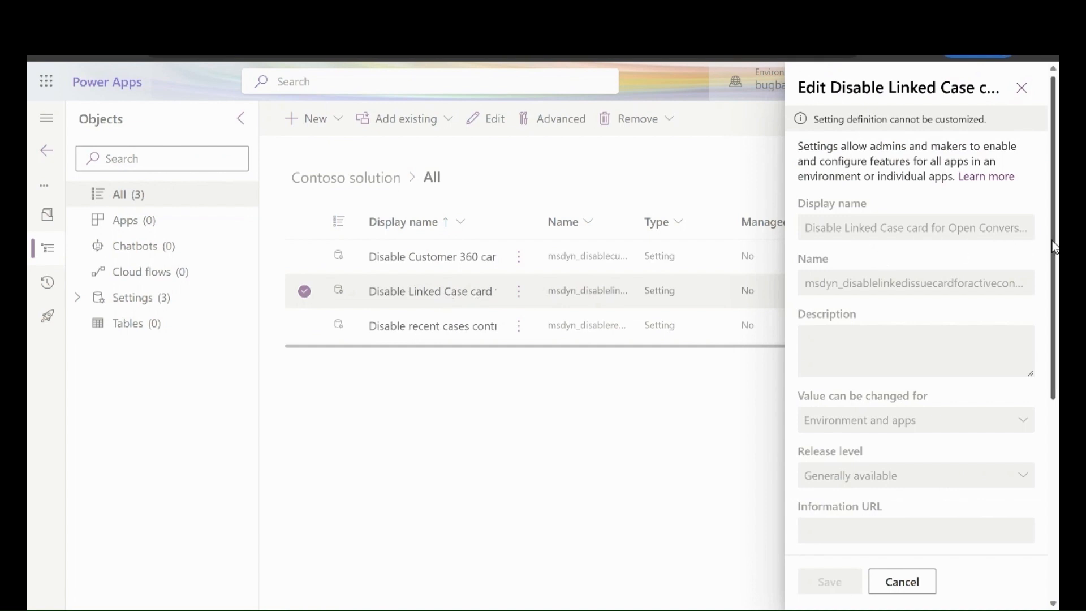
scroll(down, 3)
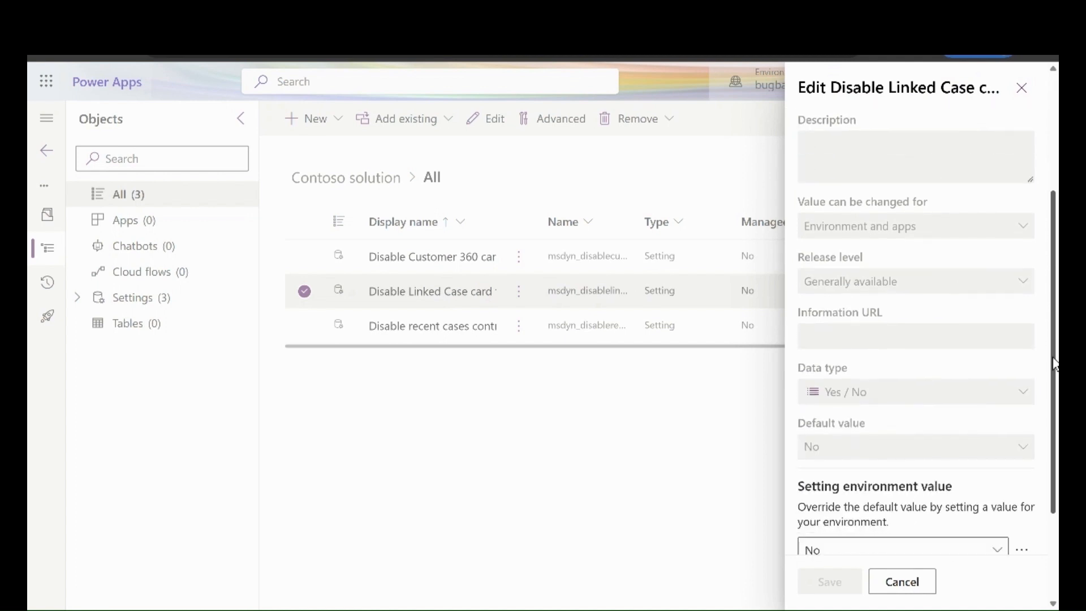
scroll(down, 3)
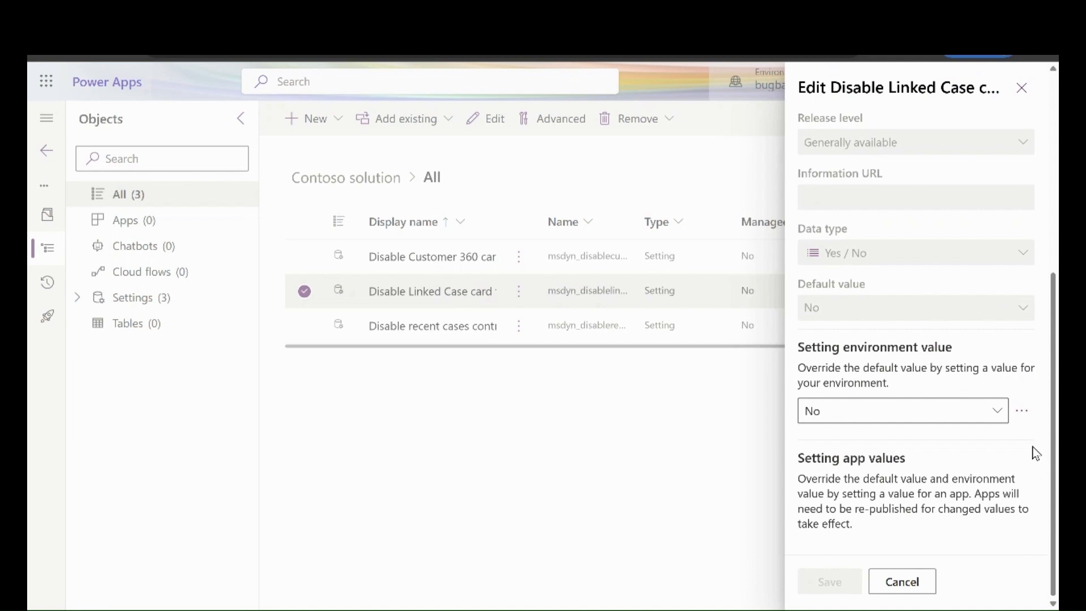
click(900, 410)
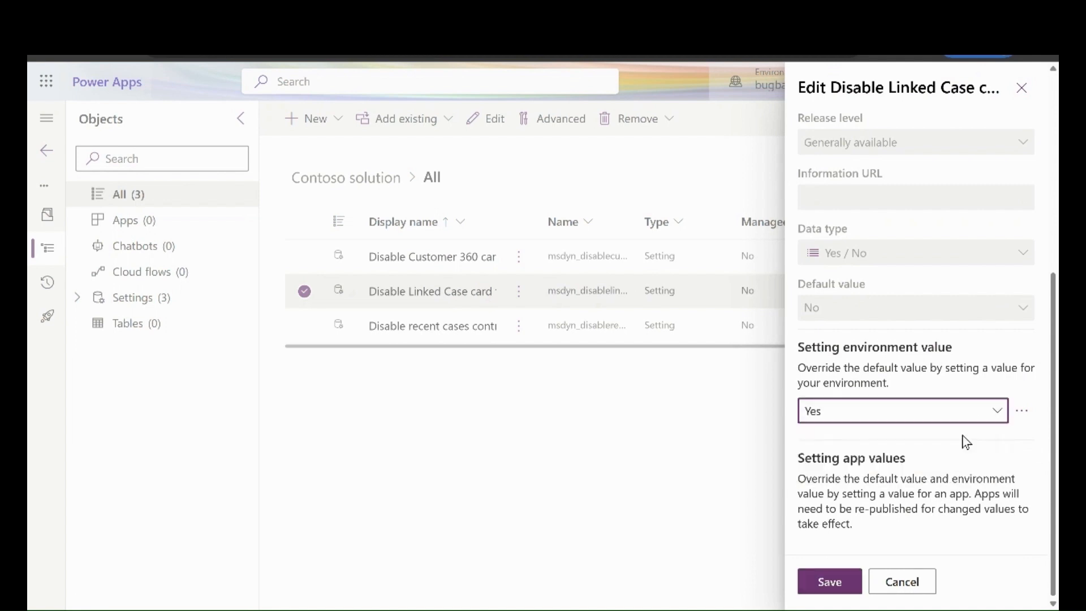
mouse_move(929, 467)
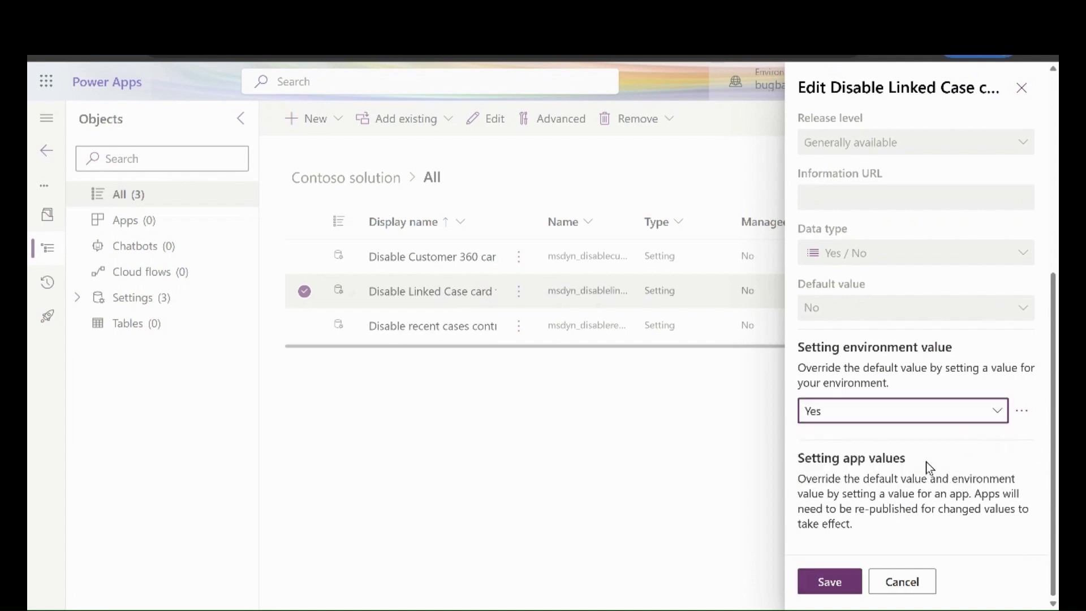
Save the setting and publish all customizations.
click(827, 581)
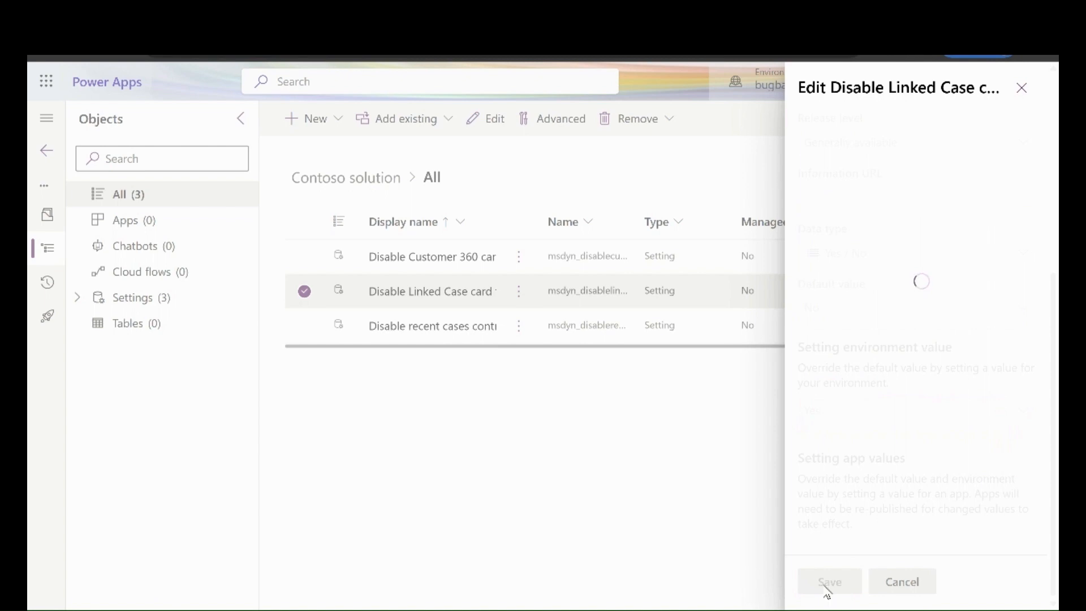
click(829, 581)
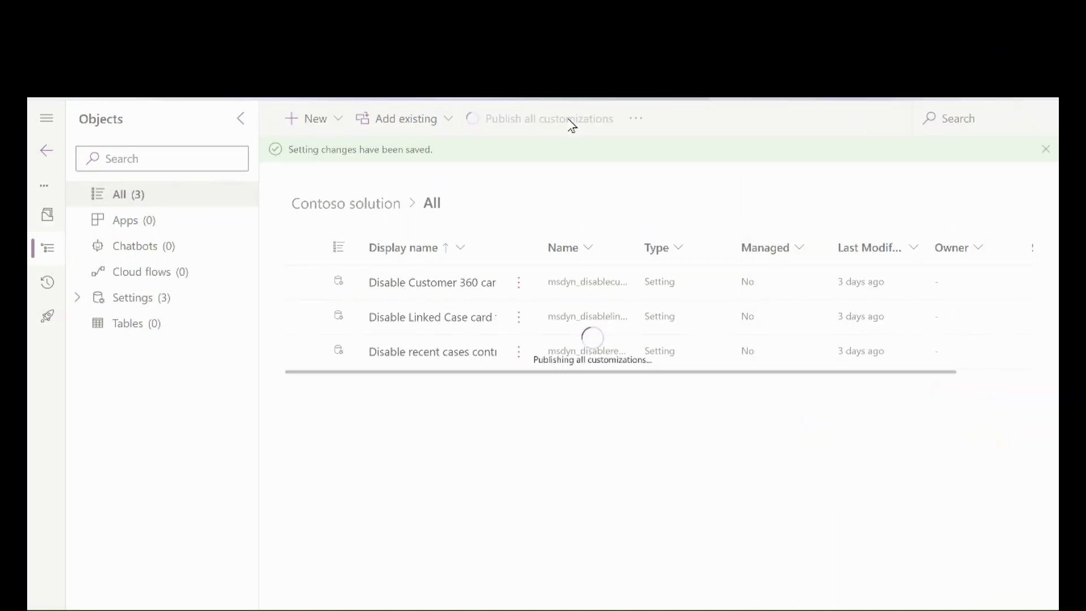